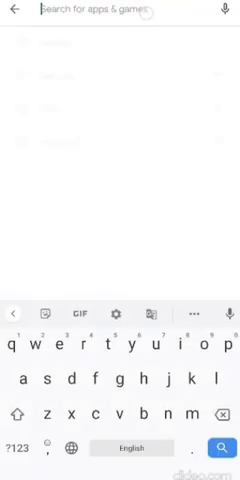
# Search Play Store for "wise" and install the Wise App for live Zoom classes
pyautogui.write('wise')
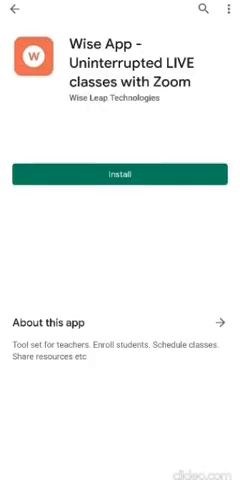
pyautogui.click(120, 174)
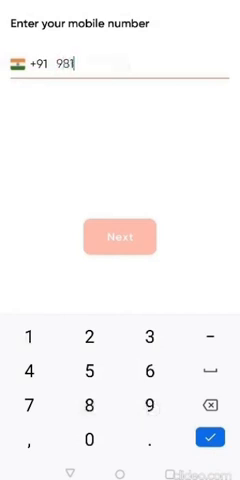
# Submit the mobile number, then enter and submit the four-digit verification code
pyautogui.write('194')
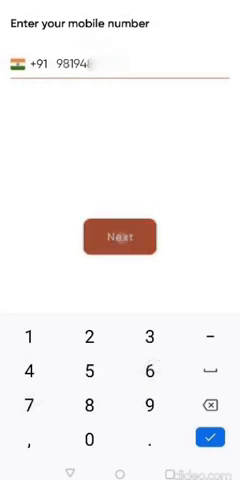
pyautogui.click(120, 236)
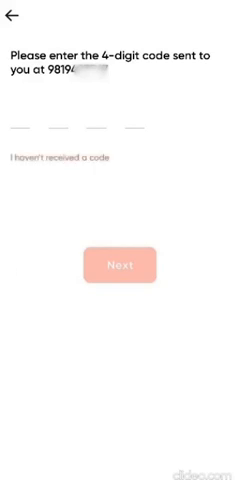
pyautogui.click(24, 120)
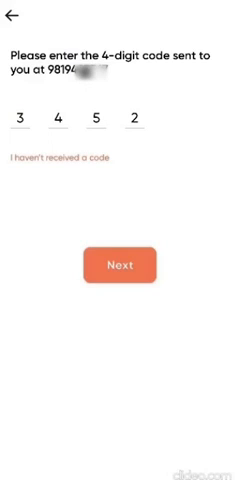
pyautogui.click(120, 264)
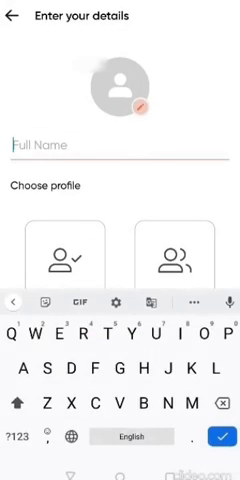
# Enter the full name Mubeen and register with the Teacher role
pyautogui.write('Mubeen')
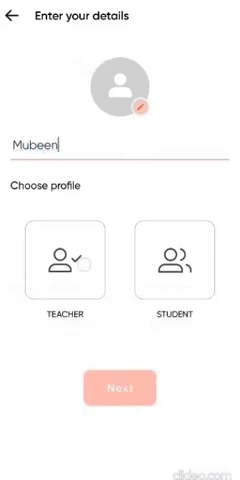
pyautogui.click(64, 264)
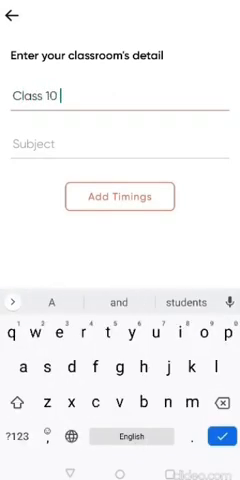
# Name the classroom Class 10 A and accept Physics as its subject
pyautogui.write('A')
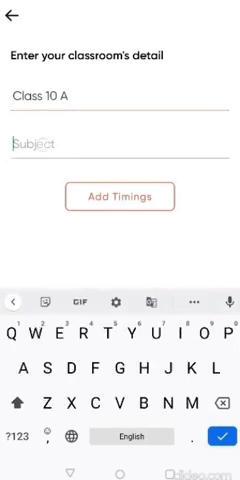
pyautogui.write('Physc')
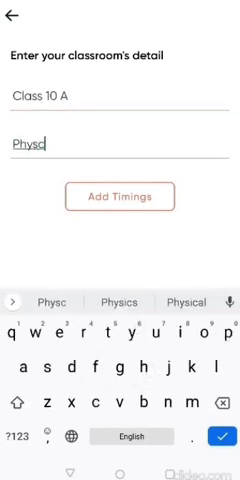
pyautogui.click(120, 196)
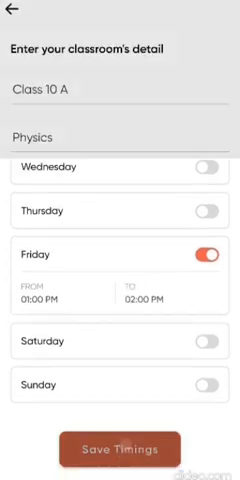
# Save the Friday 01:00–02:00 PM classroom timings to create the classroom
pyautogui.click(120, 448)
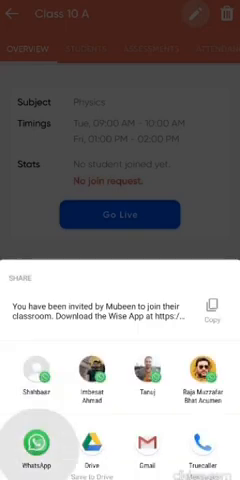
# Share the classroom invite via WhatsApp and search the contacts for rahul
pyautogui.click(28, 412)
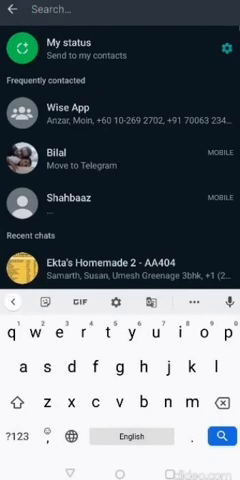
pyautogui.write('rahul')
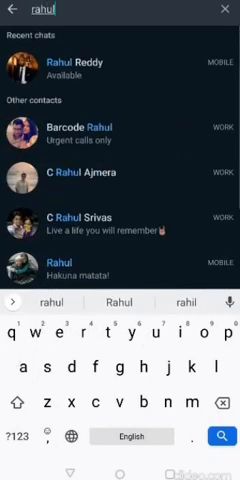
pyautogui.scroll(-3)
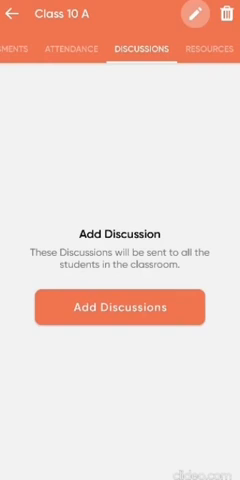
# Post the discussion "Tomorrow's class is cancelled" with an apology for the late announcement
pyautogui.click(120, 308)
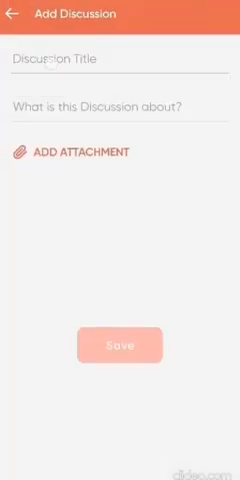
pyautogui.write("Tomorrow's class is cancelled")
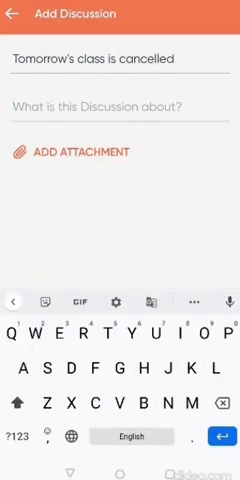
pyautogui.write('Apologies for')
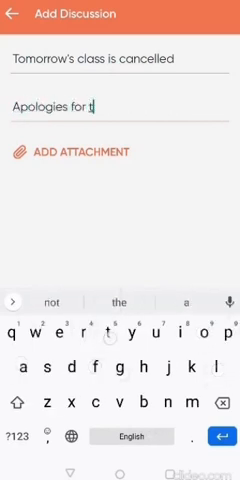
pyautogui.write('the late anno')
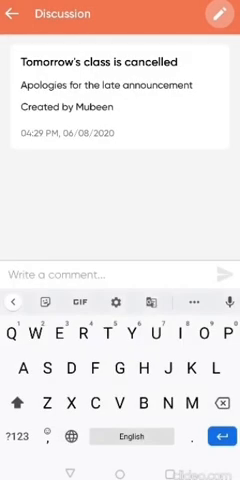
pyautogui.click(20, 14)
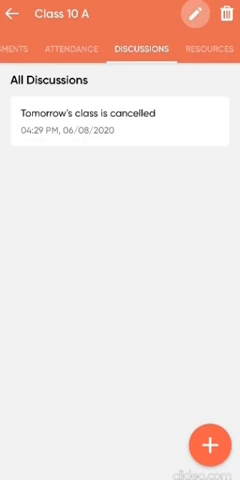
# Add a resource document titled Worksheet to Class 10 A's Resources
pyautogui.click(206, 50)
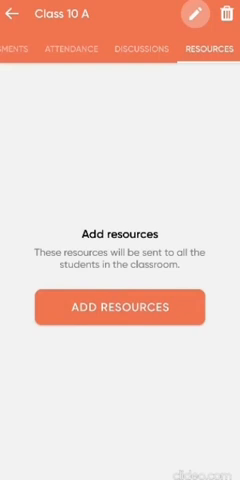
pyautogui.click(120, 306)
pyautogui.write('W')
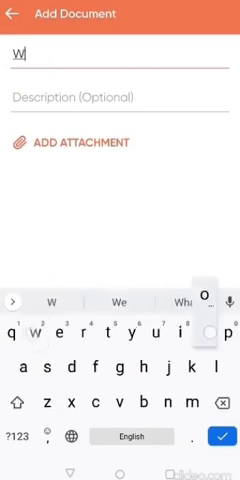
pyautogui.write('orksheet')
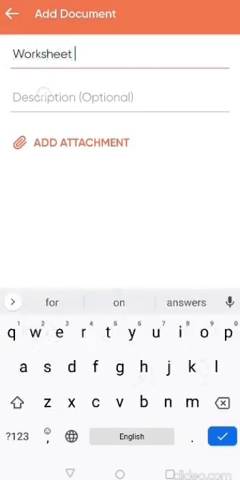
pyautogui.write('15')
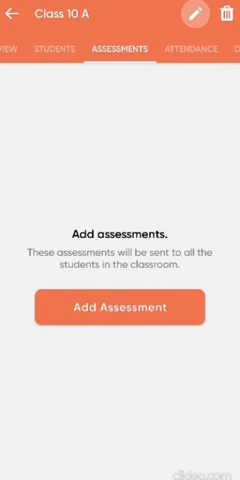
# Create the Laws of motion assessment with a description and Max Marks 10
pyautogui.click(120, 308)
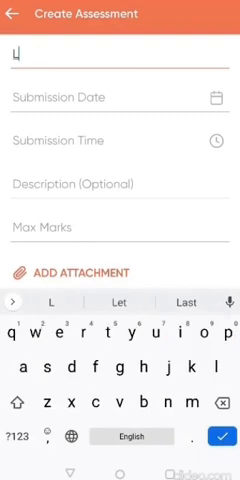
pyautogui.write('Laws of motion')
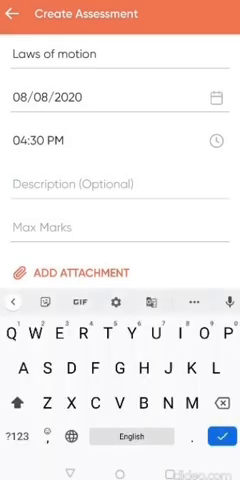
pyautogui.write('Please do this neatly')
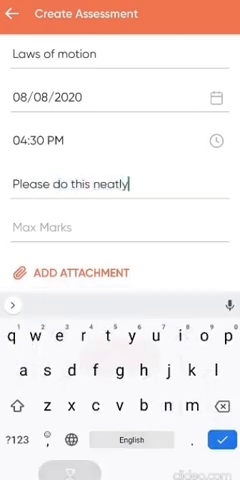
pyautogui.click(22, 438)
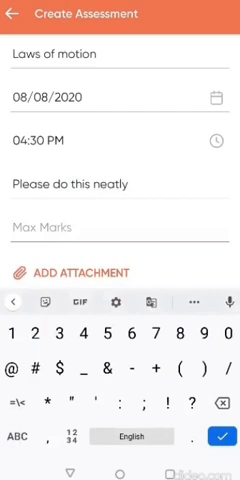
pyautogui.write('10')
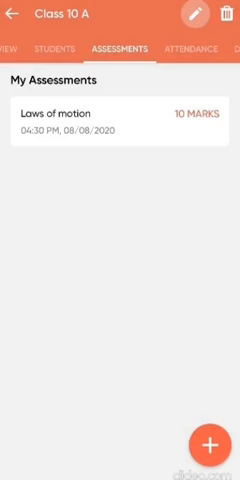
# Review the Laws of motion assessment details, then switch to the Students section
pyautogui.click(120, 118)
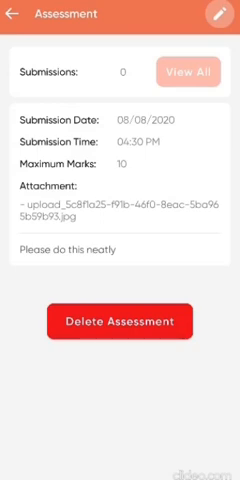
pyautogui.click(16, 14)
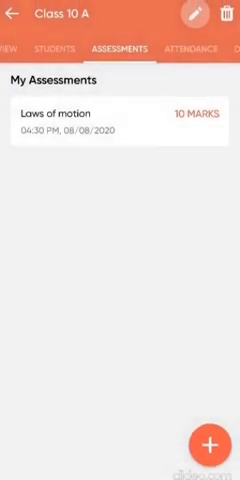
pyautogui.click(22, 46)
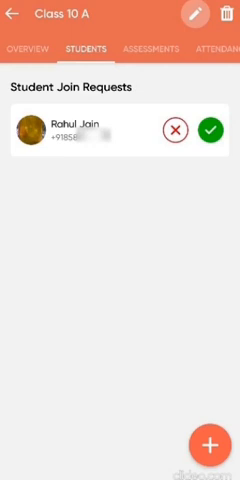
pyautogui.click(212, 132)
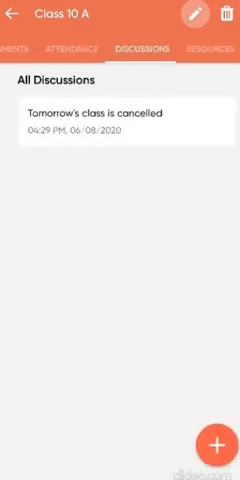
pyautogui.click(208, 50)
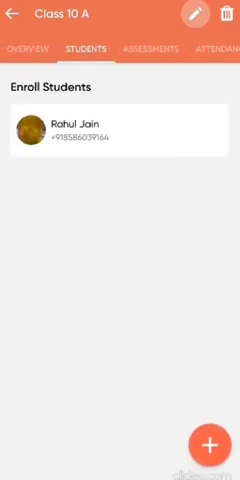
pyautogui.click(30, 50)
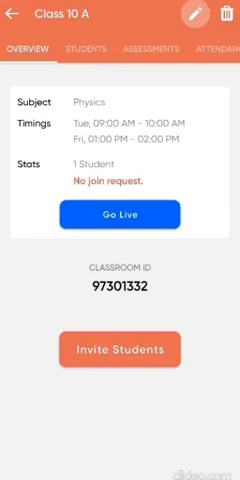
pyautogui.click(120, 214)
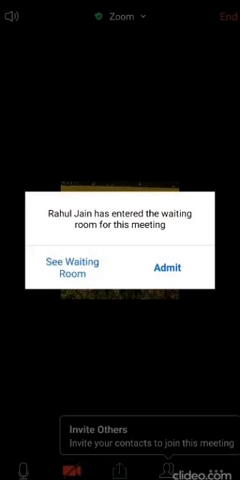
pyautogui.click(228, 22)
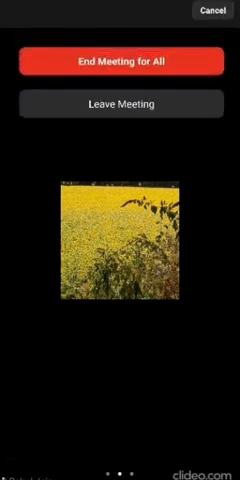